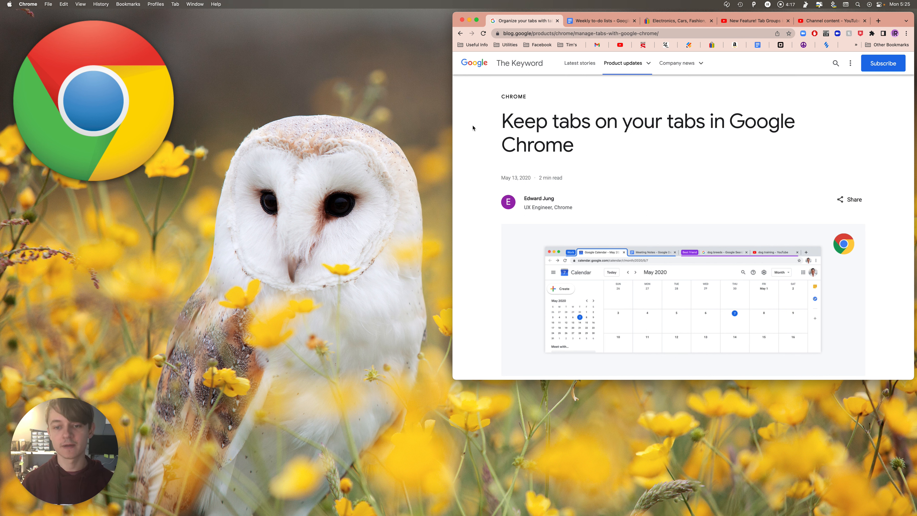
pyautogui.moveTo(633, 222)
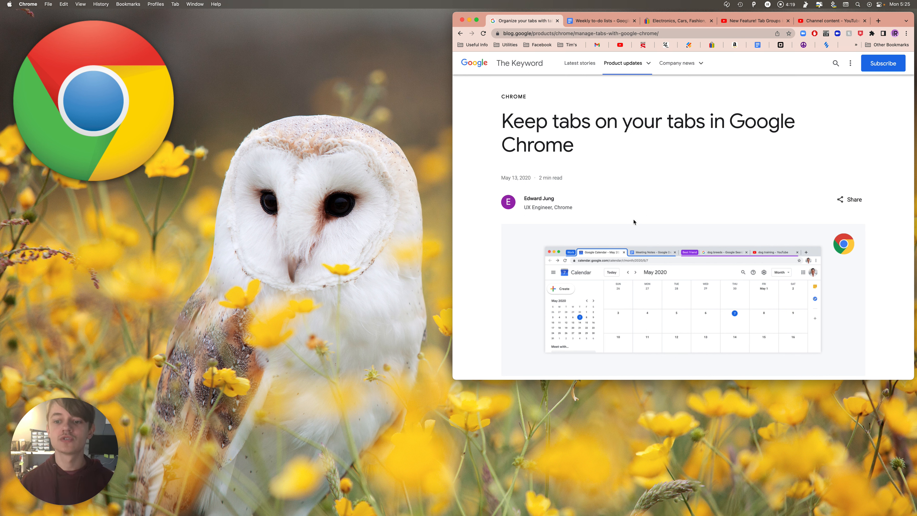
pyautogui.moveTo(640, 270)
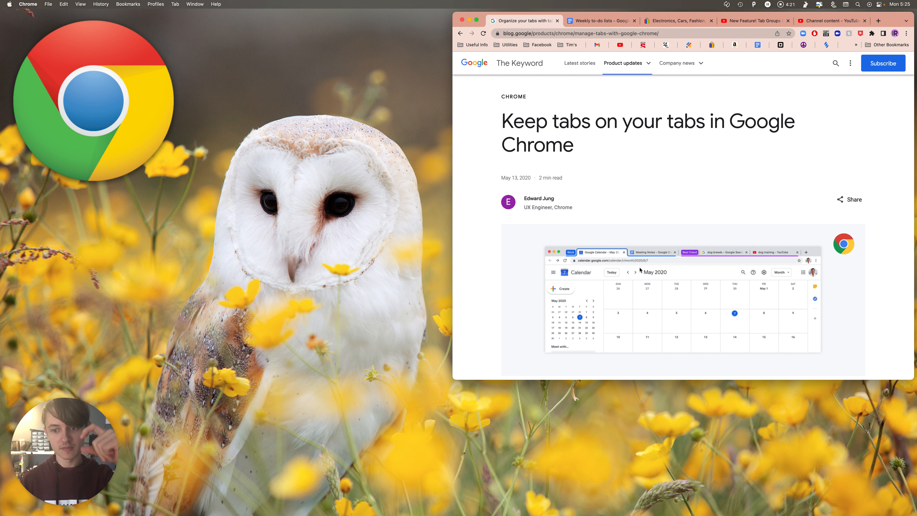
pyautogui.moveTo(612, 261)
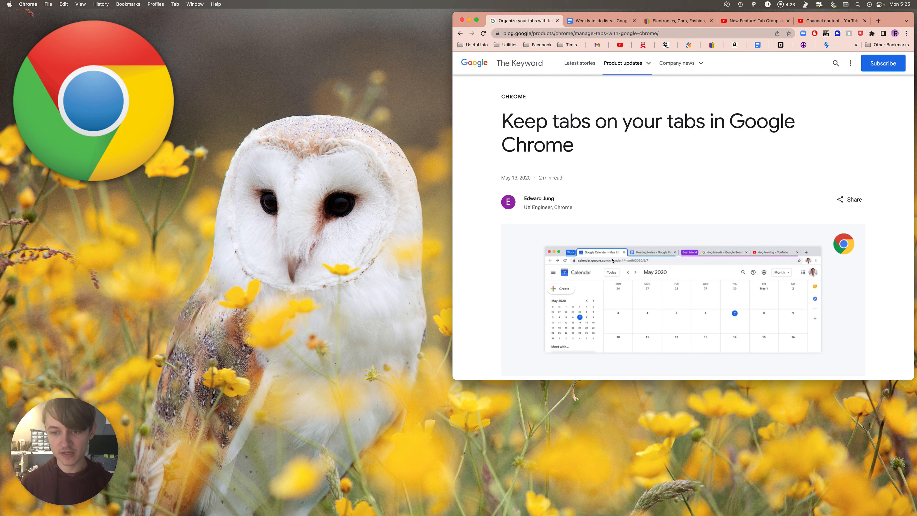
# - Add the Weekly to-do lists tab to a new tab group and name it Work
pyautogui.scroll(-3)
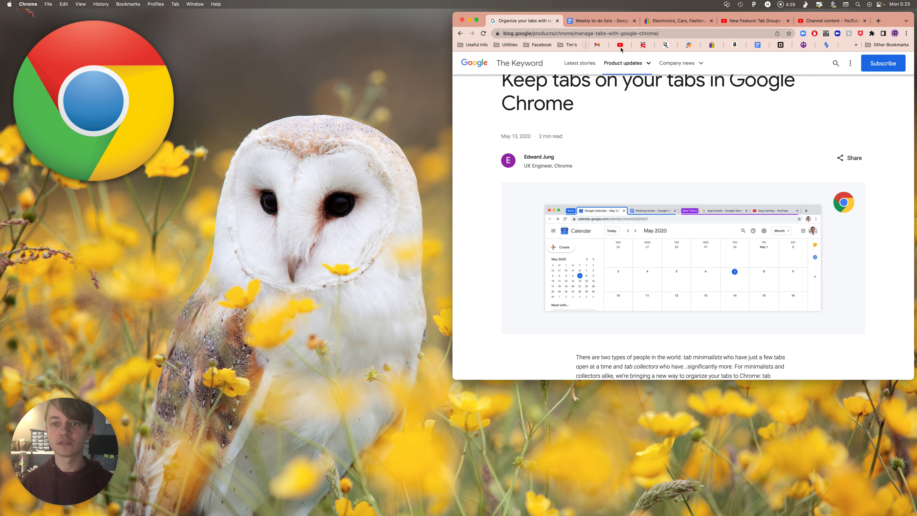
pyautogui.rightClick(596, 21)
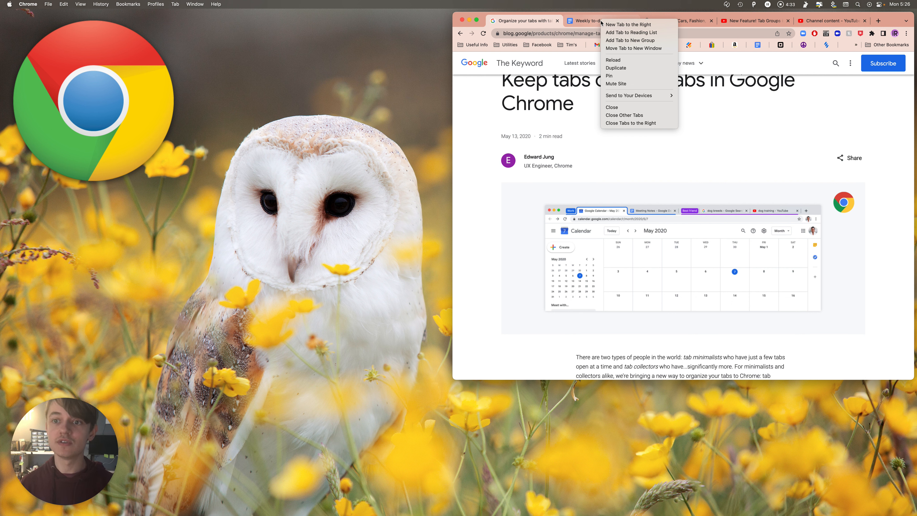
pyautogui.moveTo(630, 39)
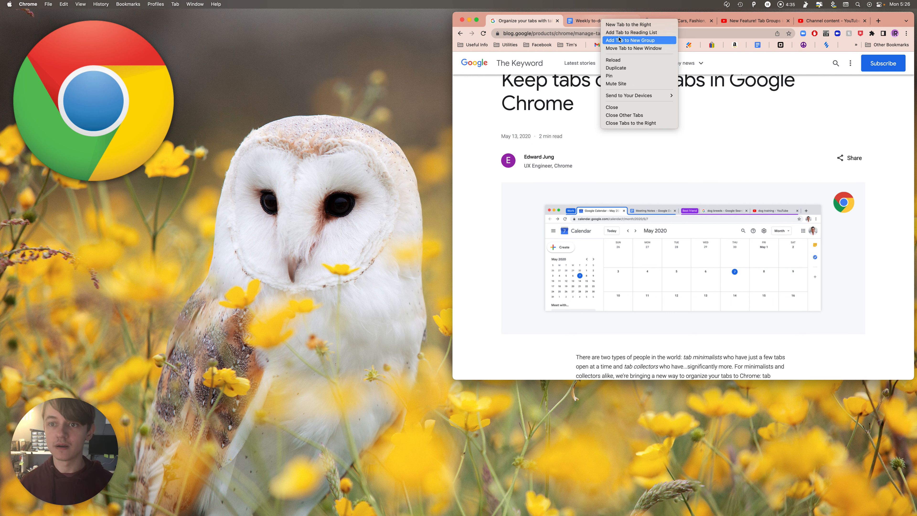
pyautogui.click(630, 40)
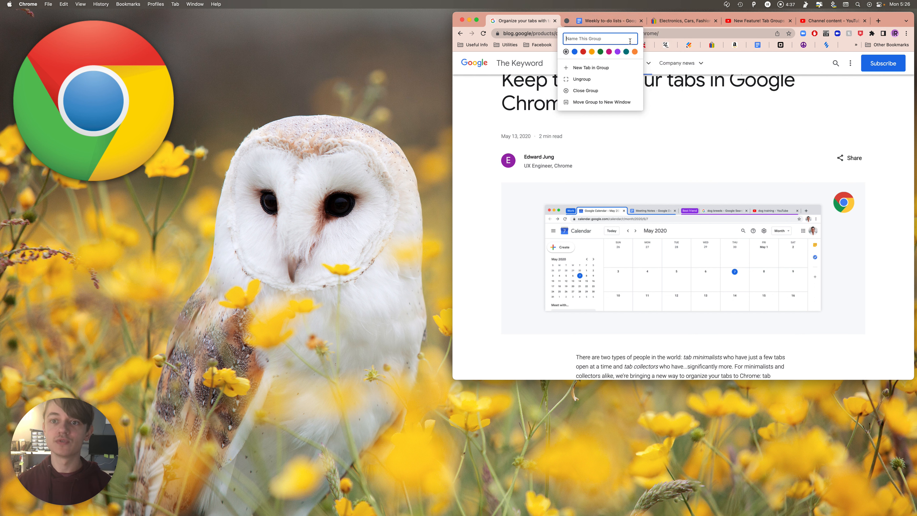
pyautogui.write('Work')
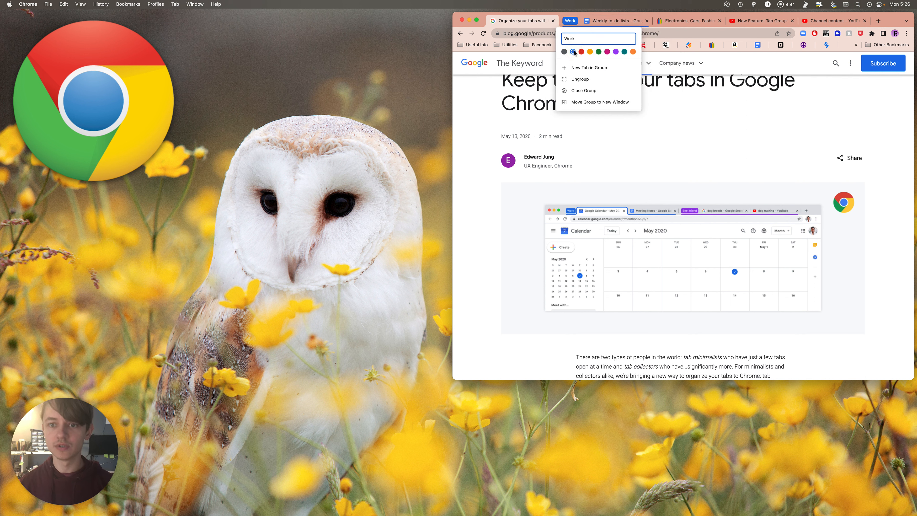
# - Close the Work group editor, leaving the blue Work label on the tab strip
pyautogui.rightClick(687, 21)
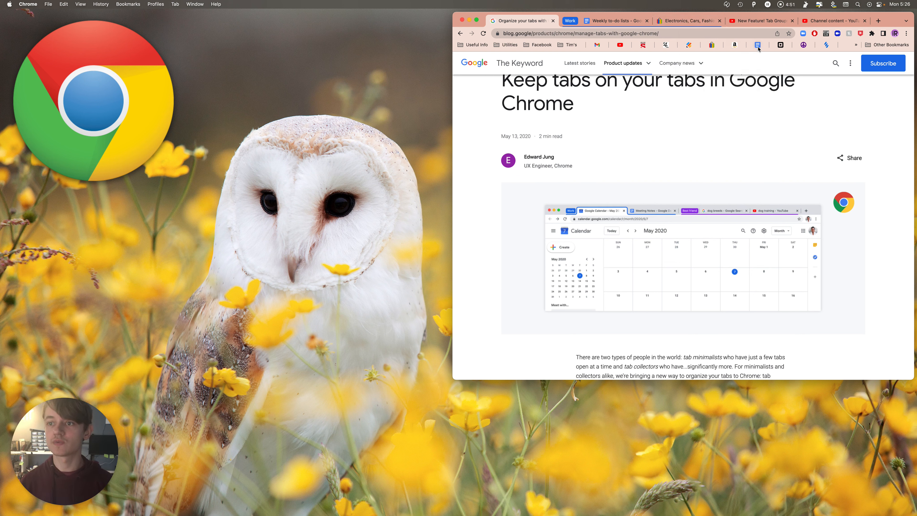
pyautogui.moveTo(760, 20)
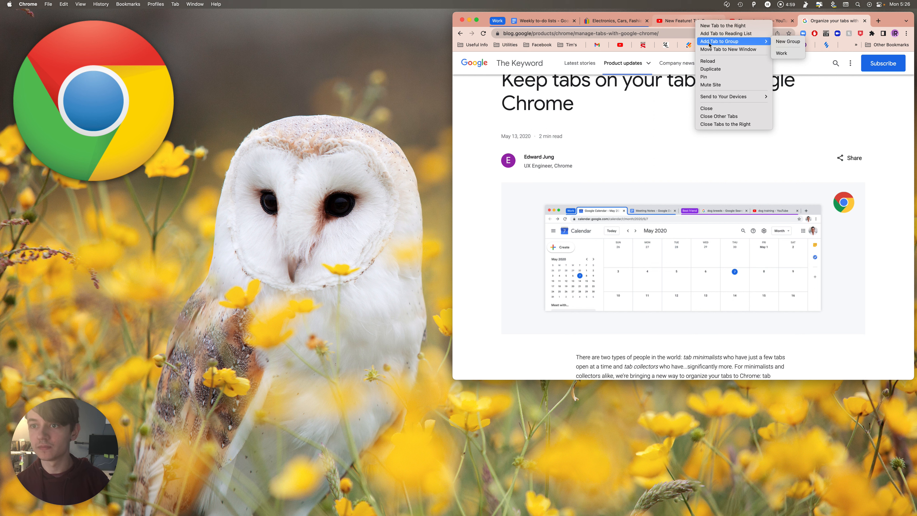
# - Create a red group named YouTube from the video tab and bring up the Channel content tab's options
pyautogui.click(787, 41)
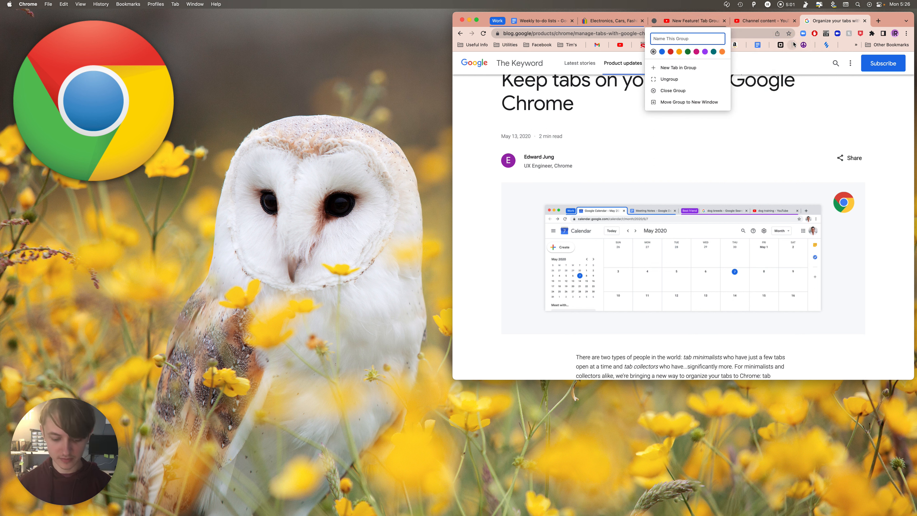
pyautogui.write('You')
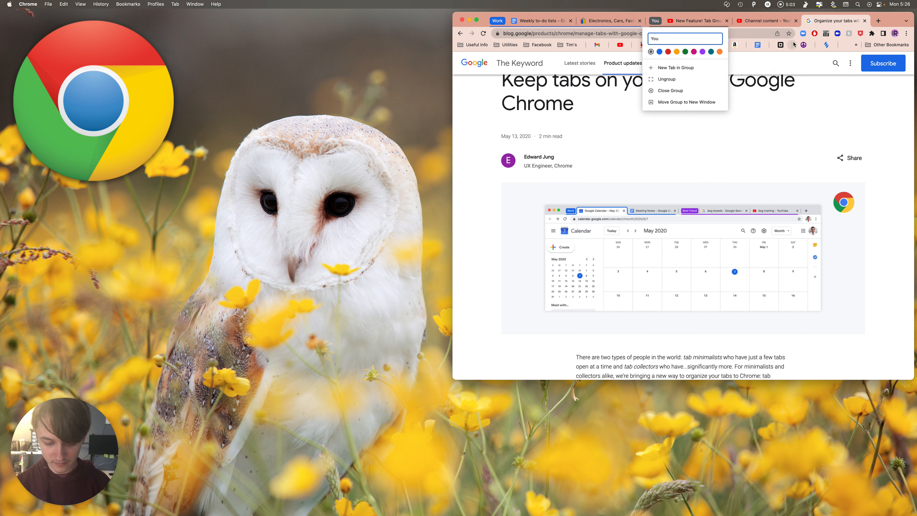
pyautogui.write('YouTube')
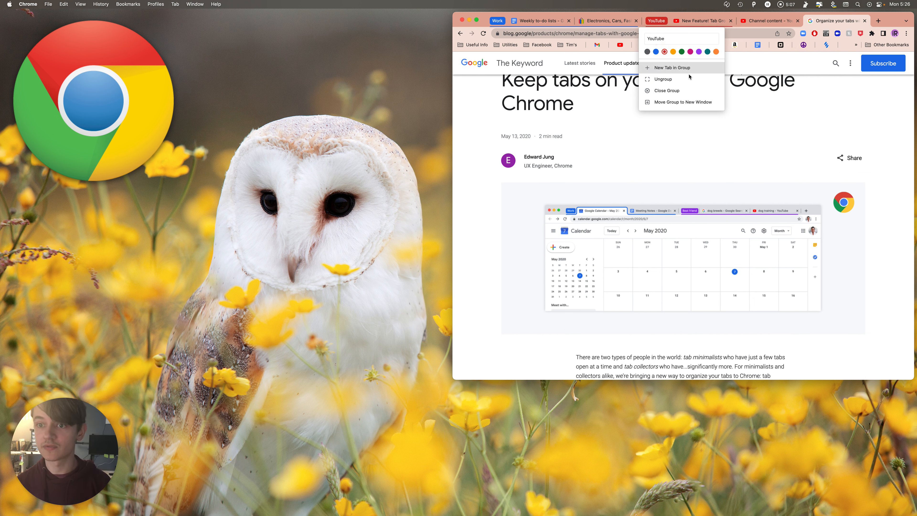
pyautogui.rightClick(766, 21)
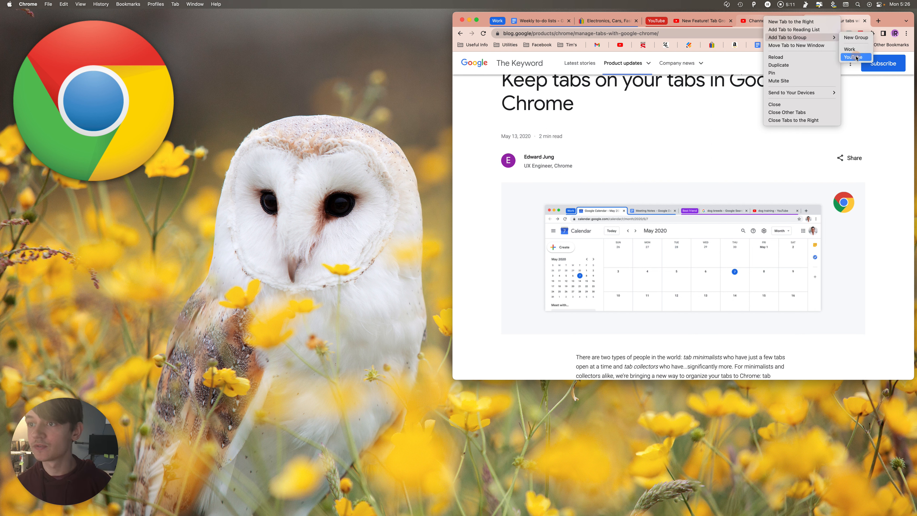
pyautogui.moveTo(793, 33)
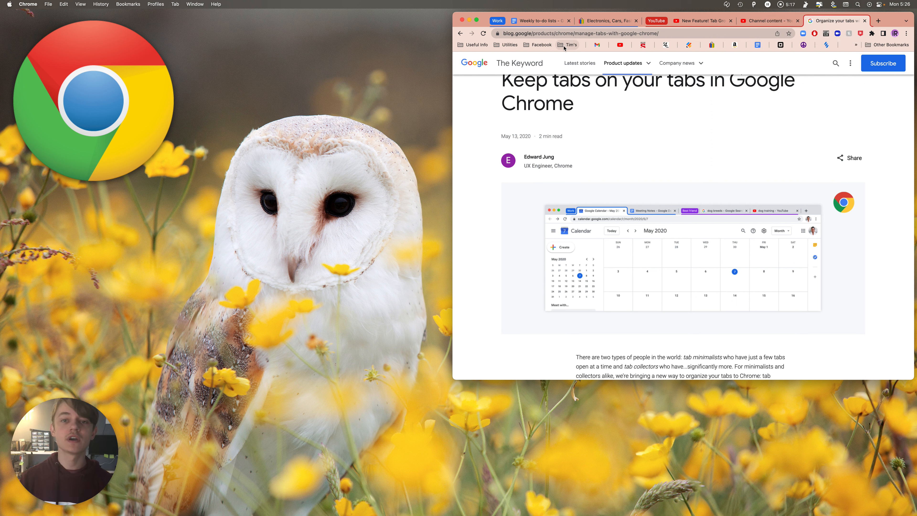
# - Open all 16 bookmarks from the Tim's folder in a new Tim's tab group
pyautogui.rightClick(568, 44)
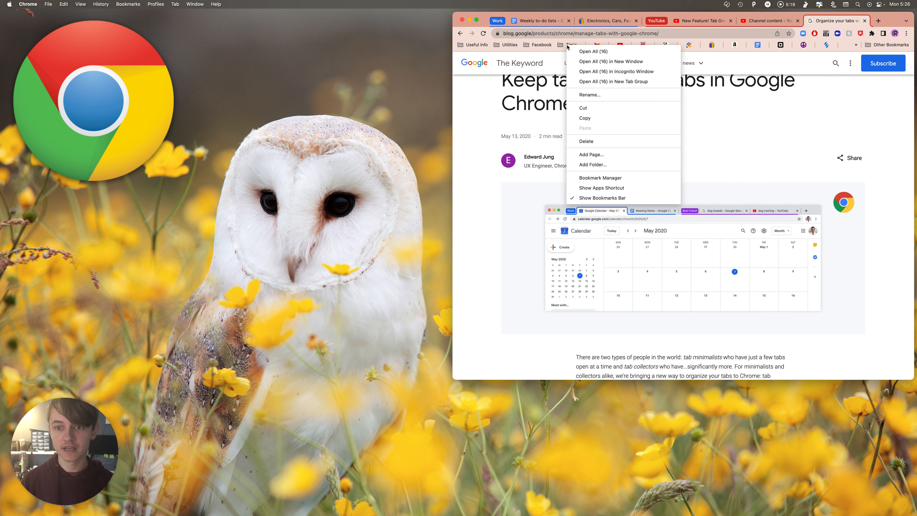
pyautogui.moveTo(616, 71)
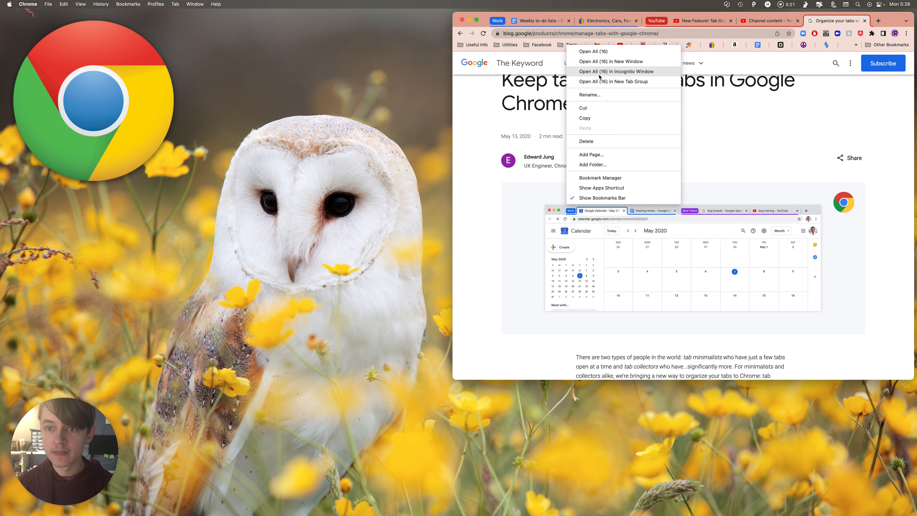
pyautogui.click(591, 51)
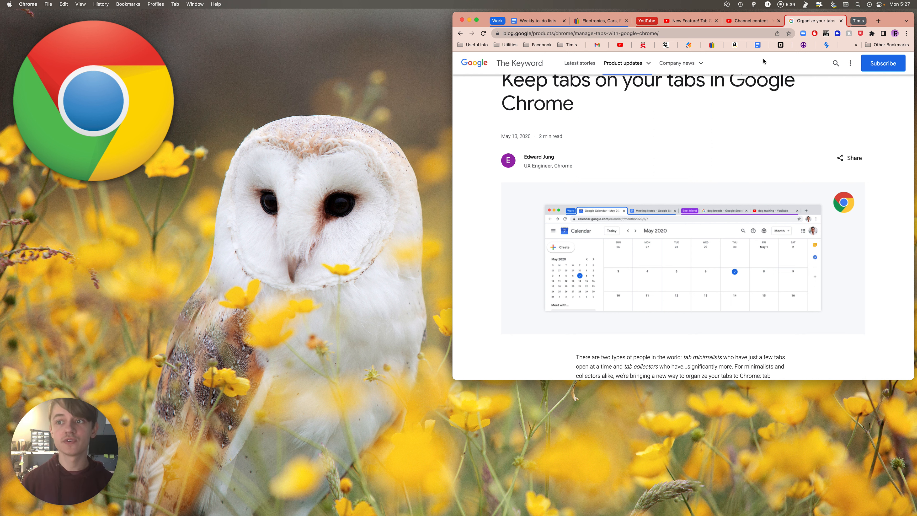
pyautogui.moveTo(735, 115)
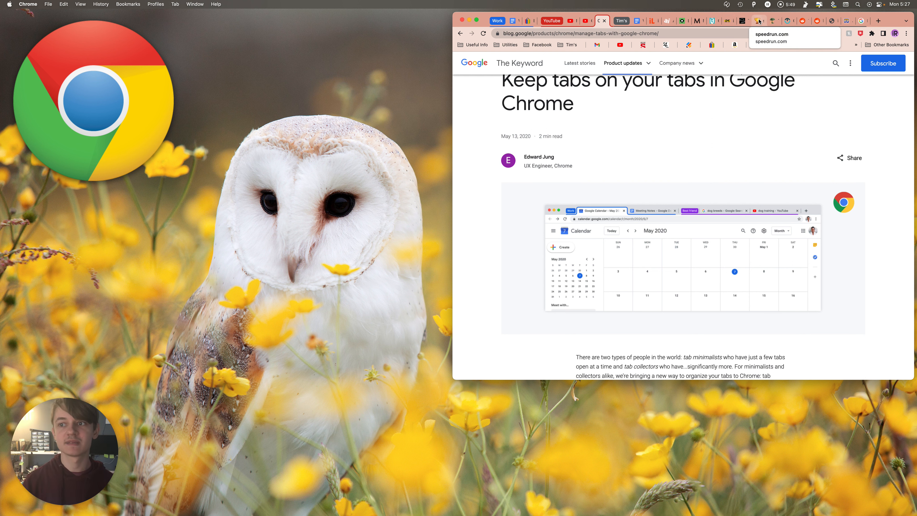
pyautogui.moveTo(621, 21)
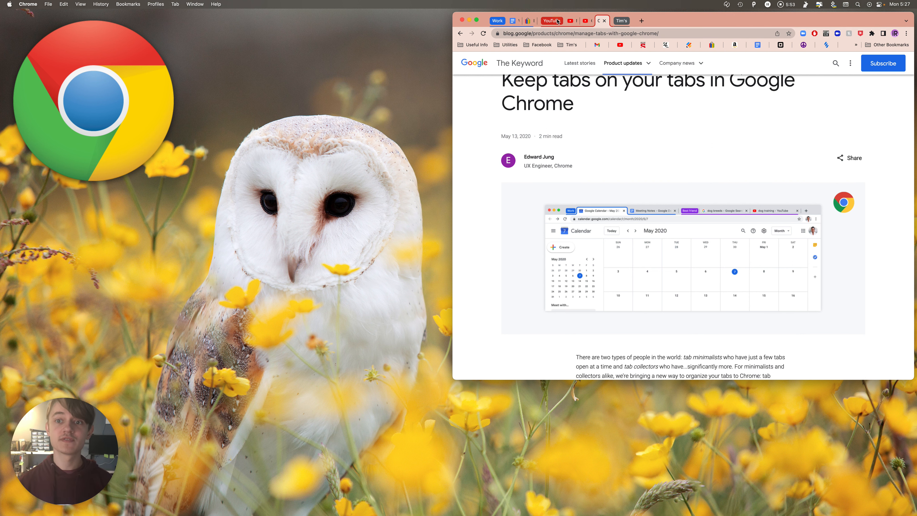
# - Collapse the YouTube group so its tabs are hidden and the eBay page shows
pyautogui.click(621, 21)
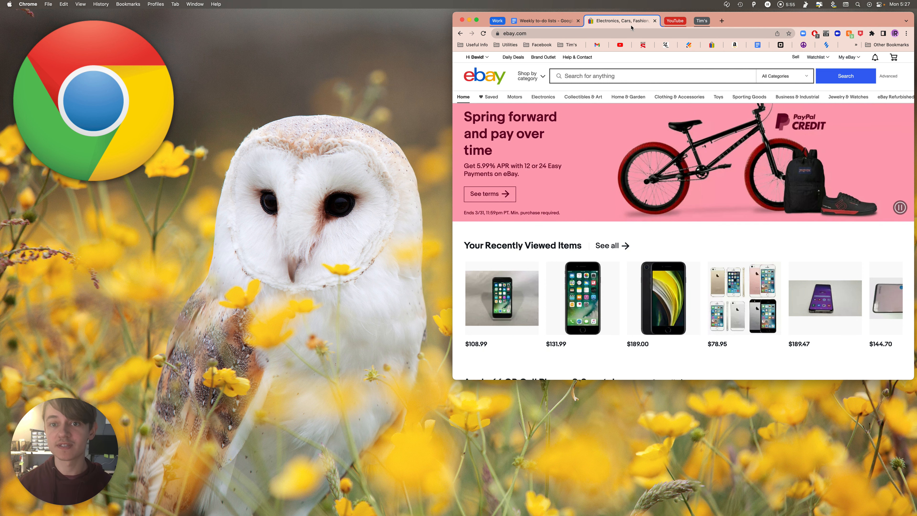